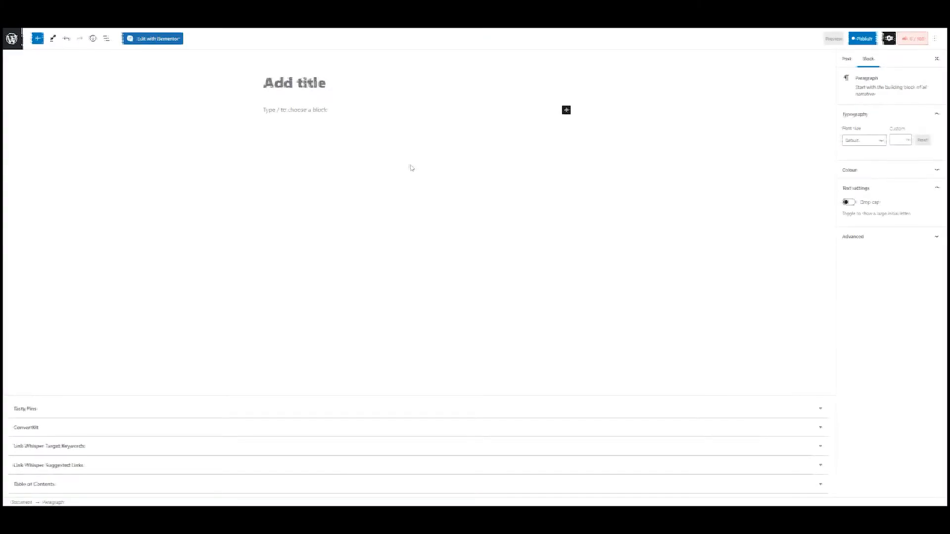
mouse_move(168, 97)
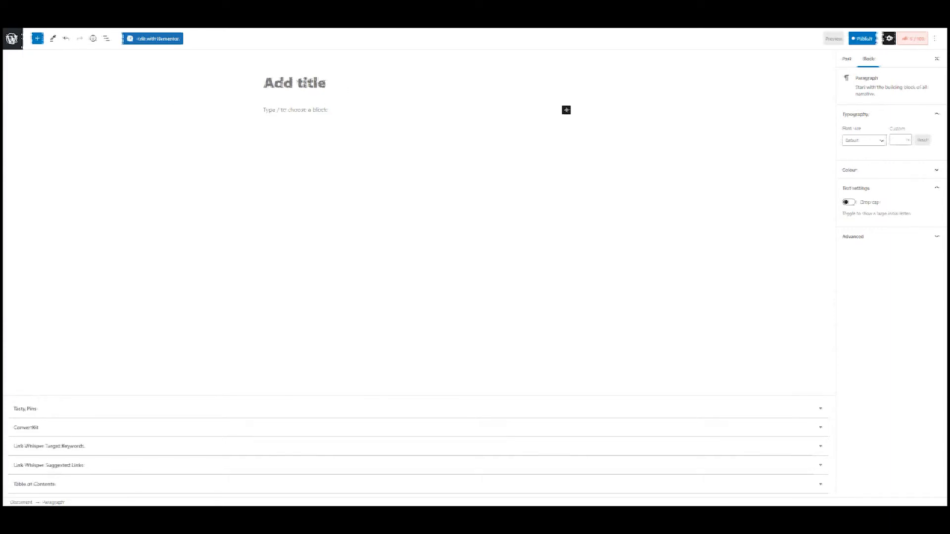
mouse_move(332, 226)
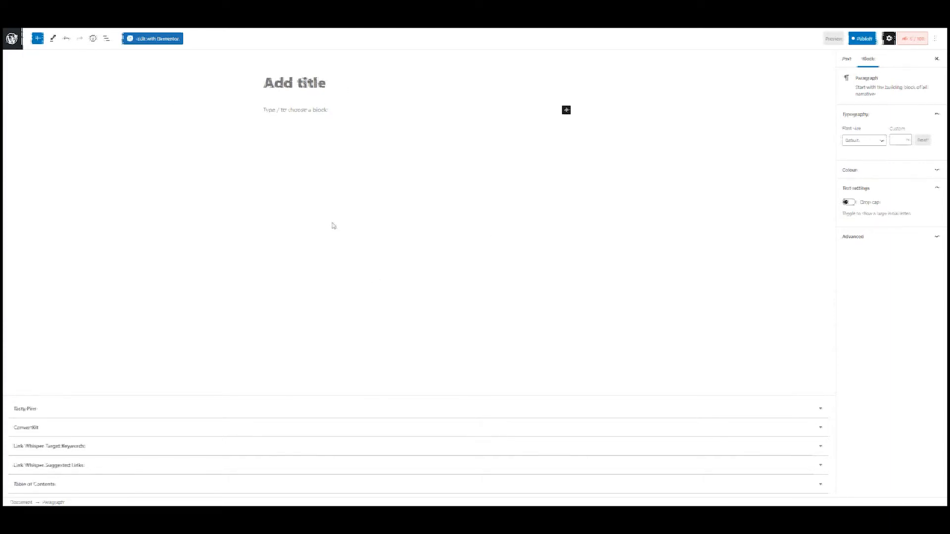
mouse_move(262, 124)
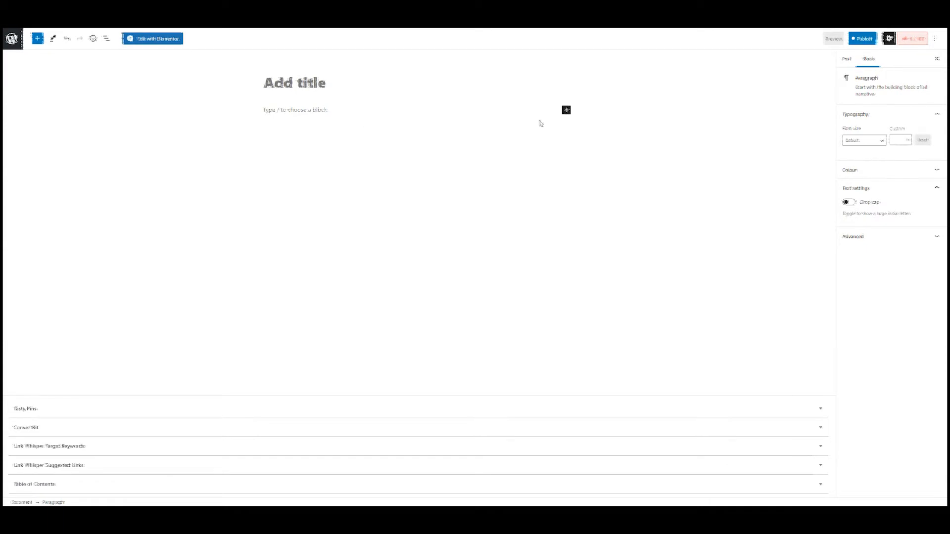
Insert an empty Group block into the new post via the block inserter
click(565, 110)
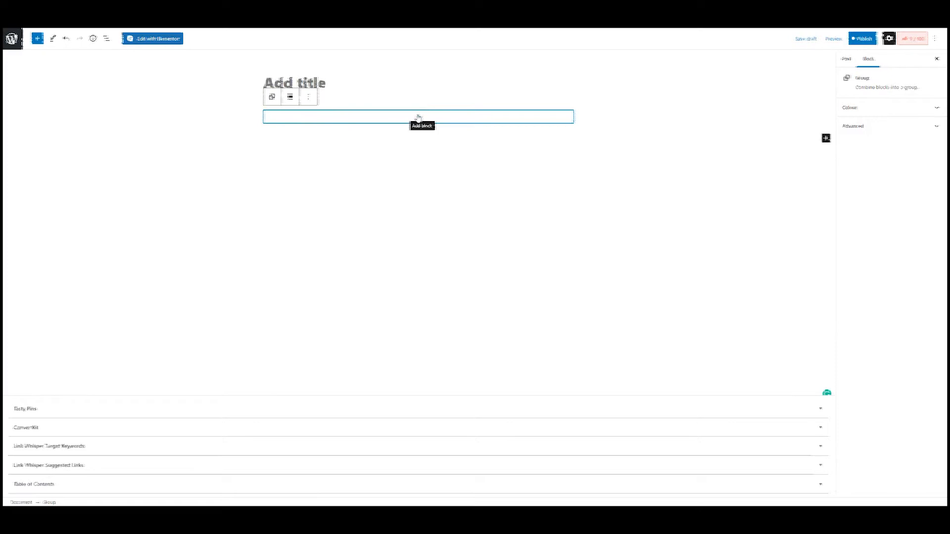
Inside the Group add a paragraph reading 'Intro/description', then a table-of-contents shortcode line below it
click(418, 116)
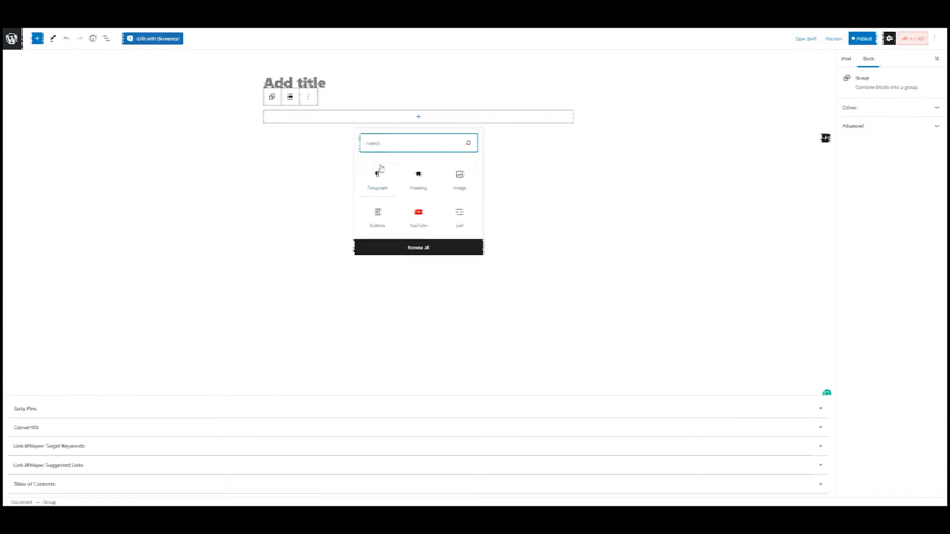
click(377, 176)
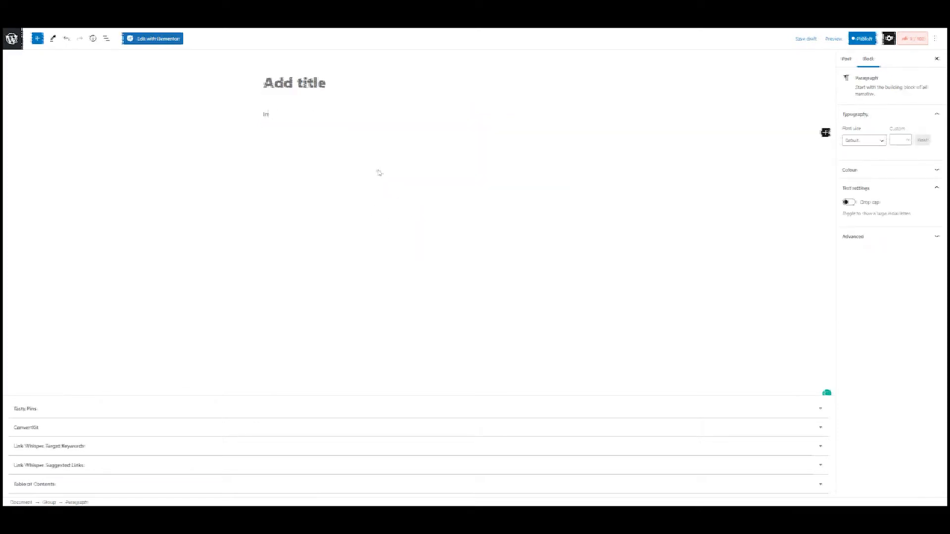
text(intro/descripti)
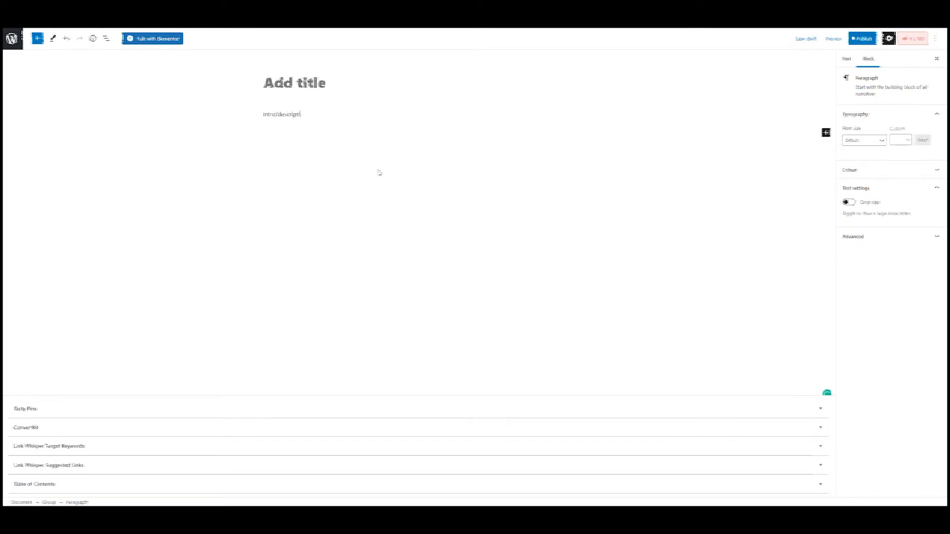
key(enter)
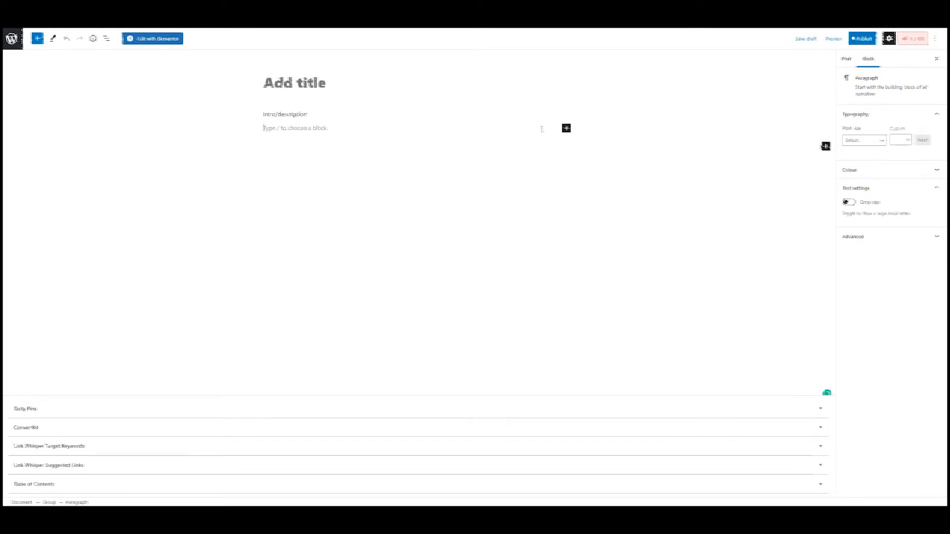
text(It)
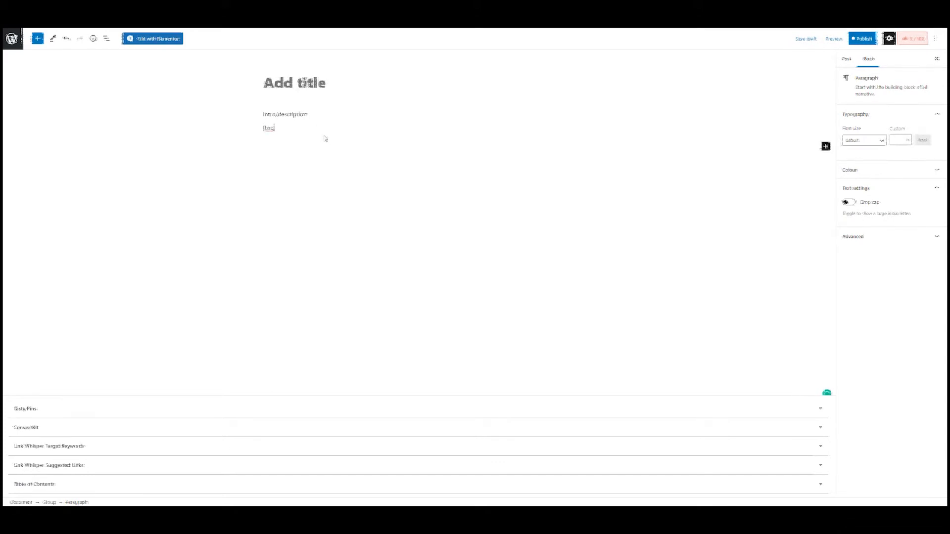
click(269, 127)
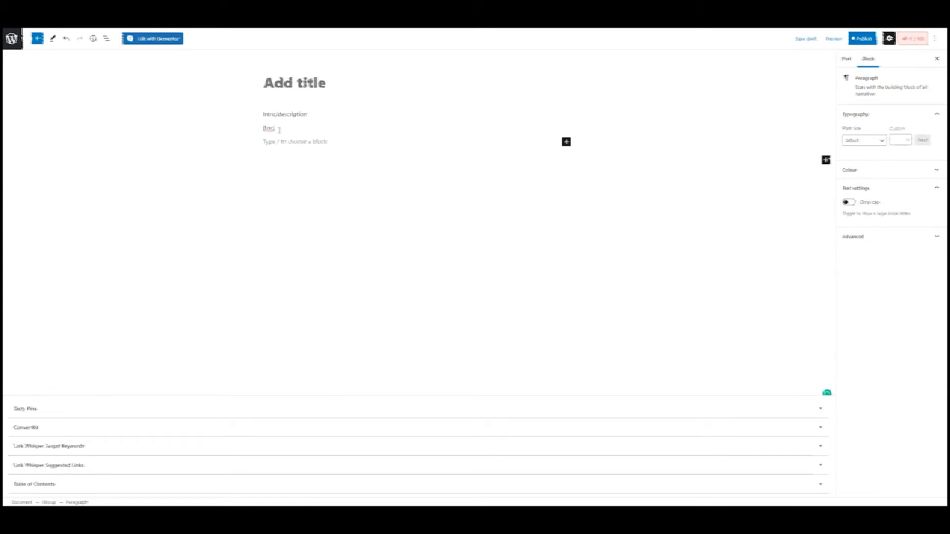
mouse_move(565, 142)
text(Header)
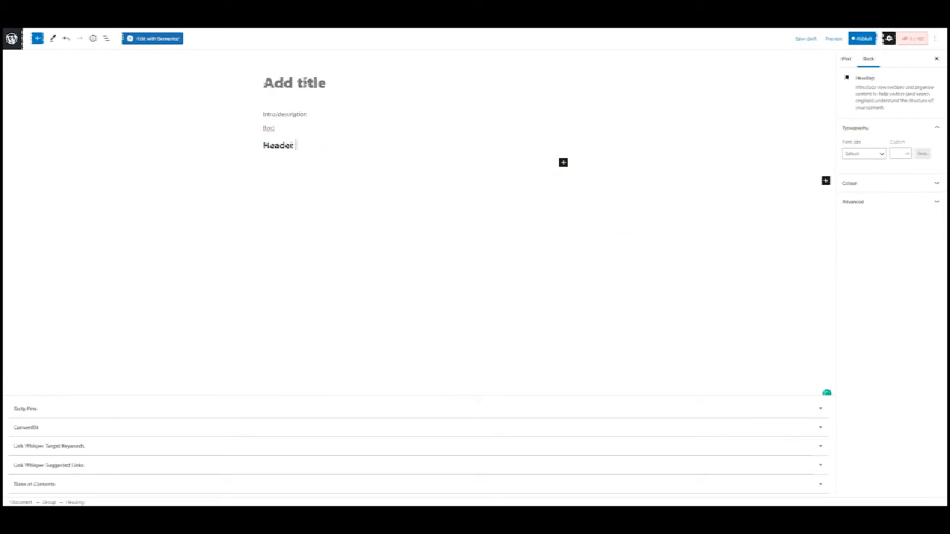
Add Header 1 with 'A little bit of text', an empty image placeholder, and further headings with text below
click(279, 145)
text( 1)
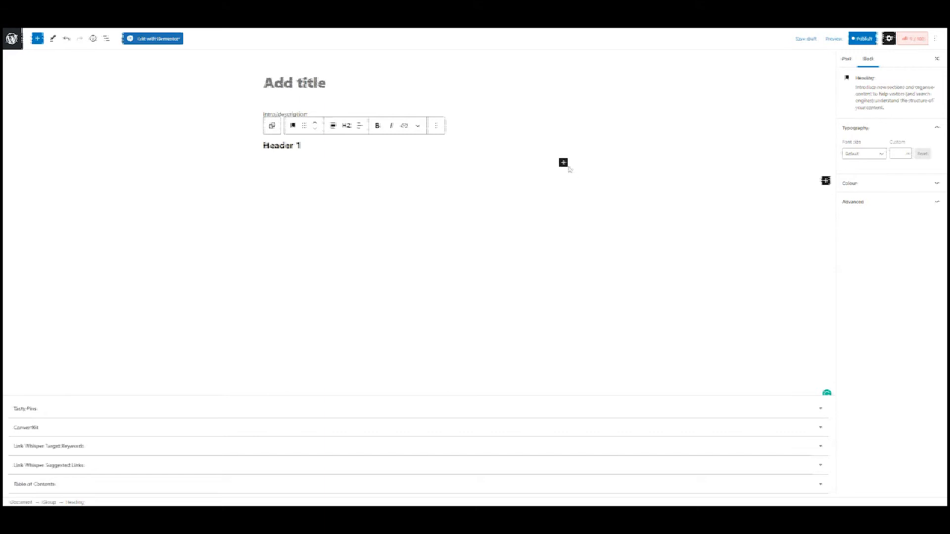
click(282, 145)
text(A little bit of text)
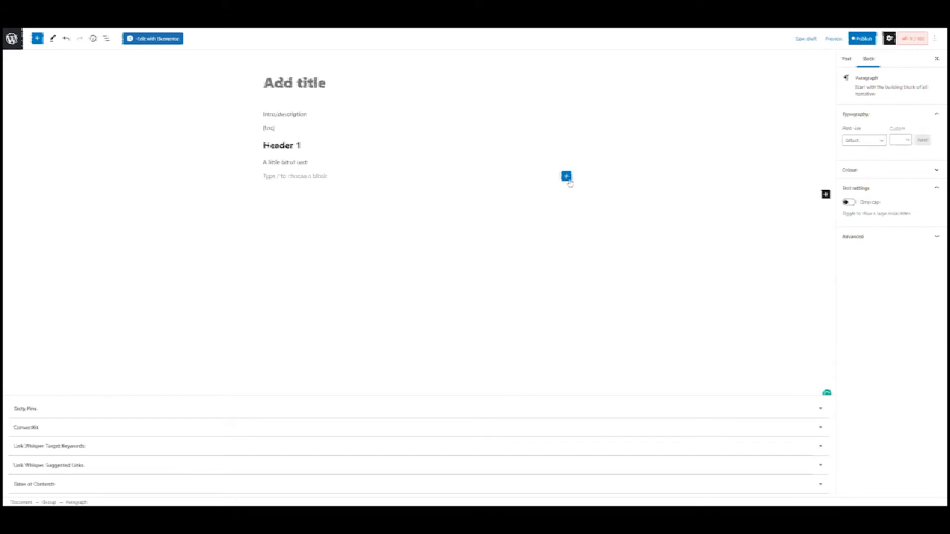
click(566, 178)
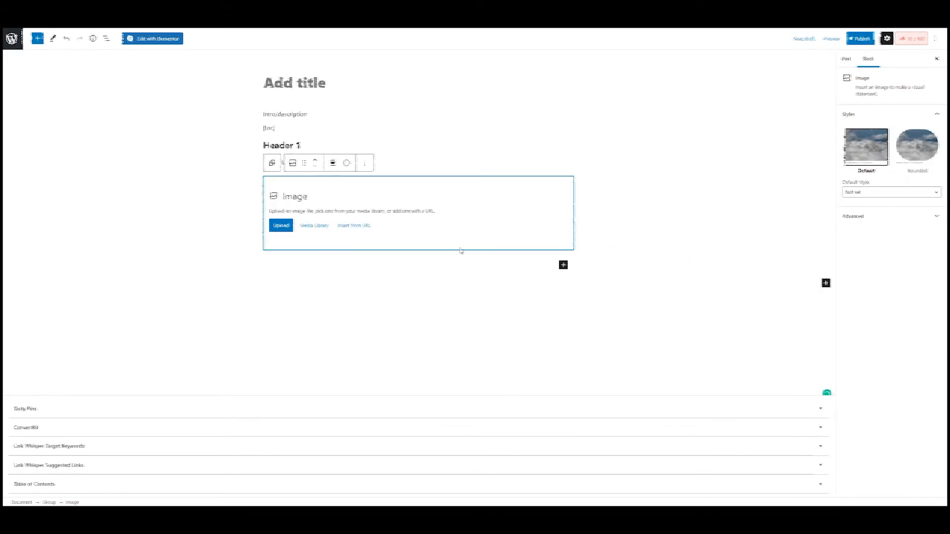
click(563, 265)
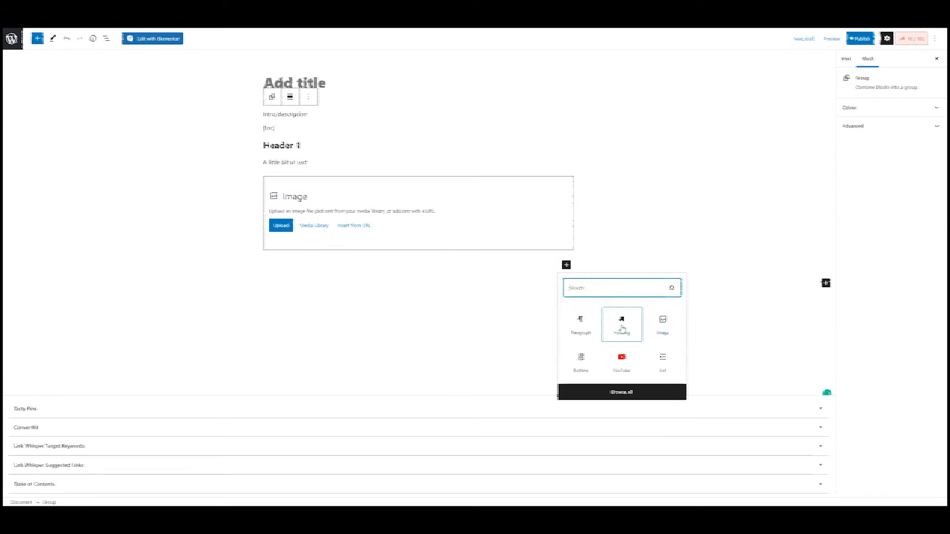
click(620, 324)
text(With)
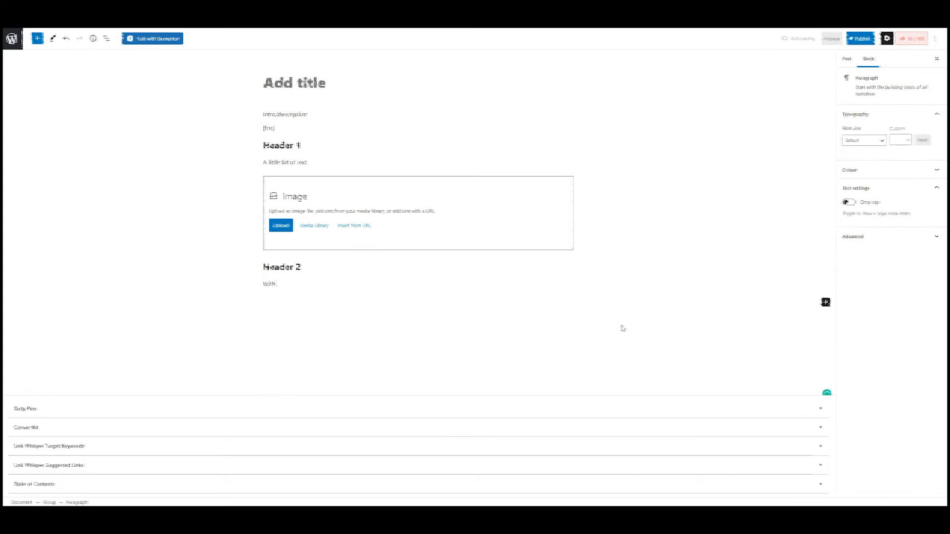
text(a little b)
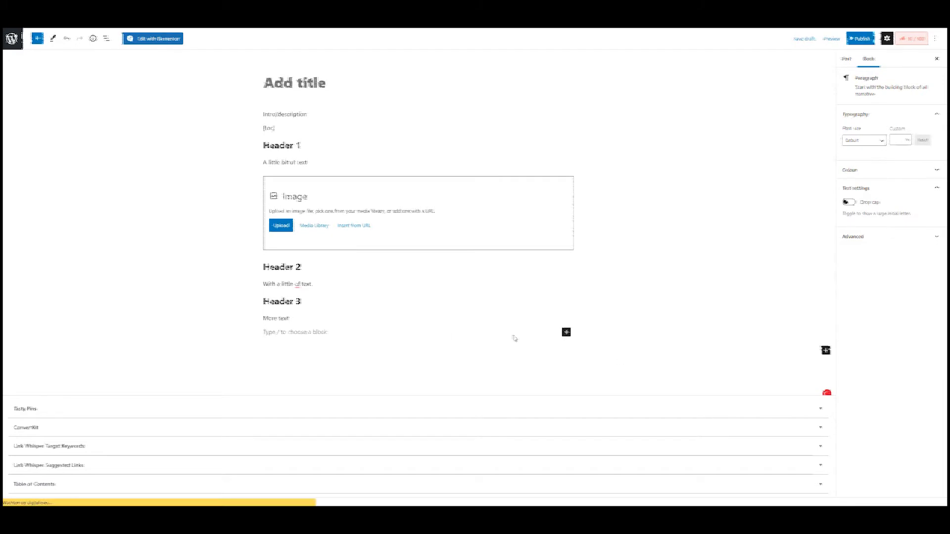
Insert a Media & Text block using the library photo of two women at a laptop
click(565, 332)
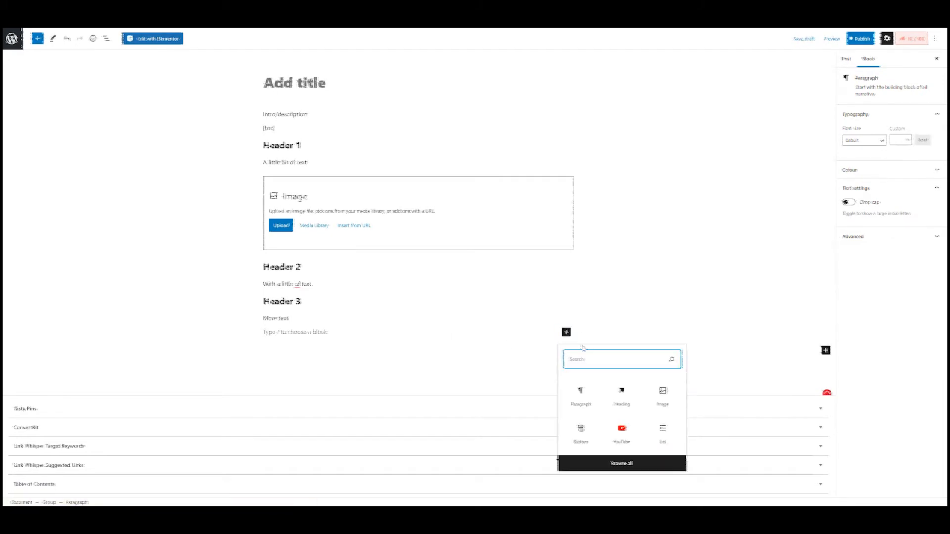
text(med)
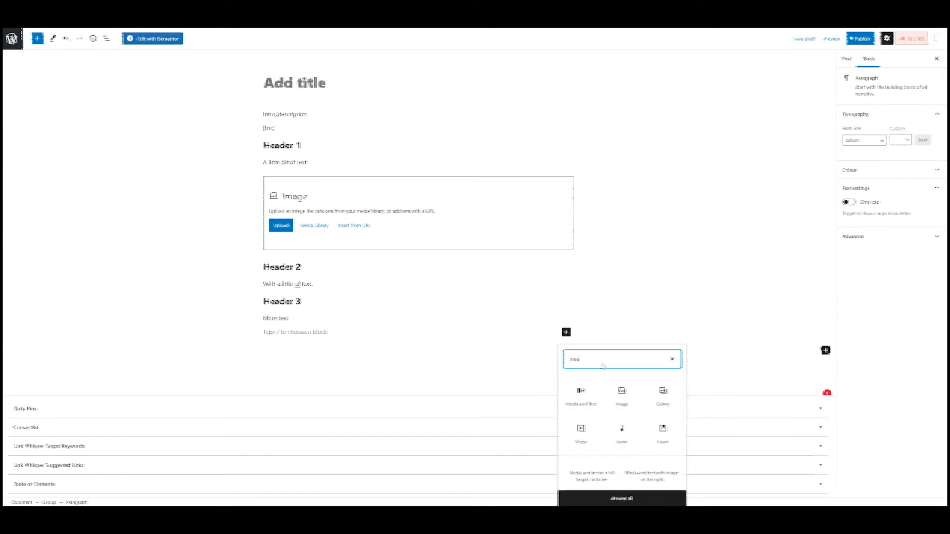
click(580, 394)
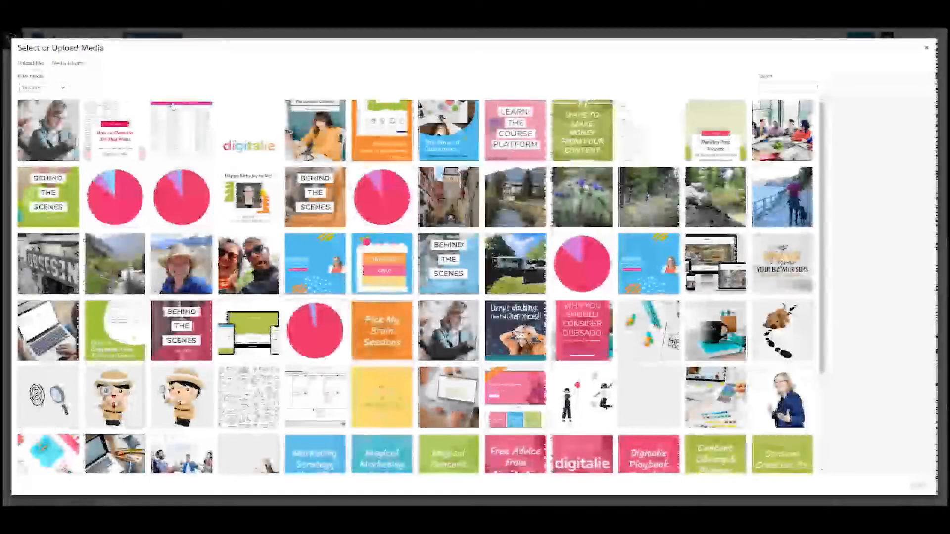
click(48, 131)
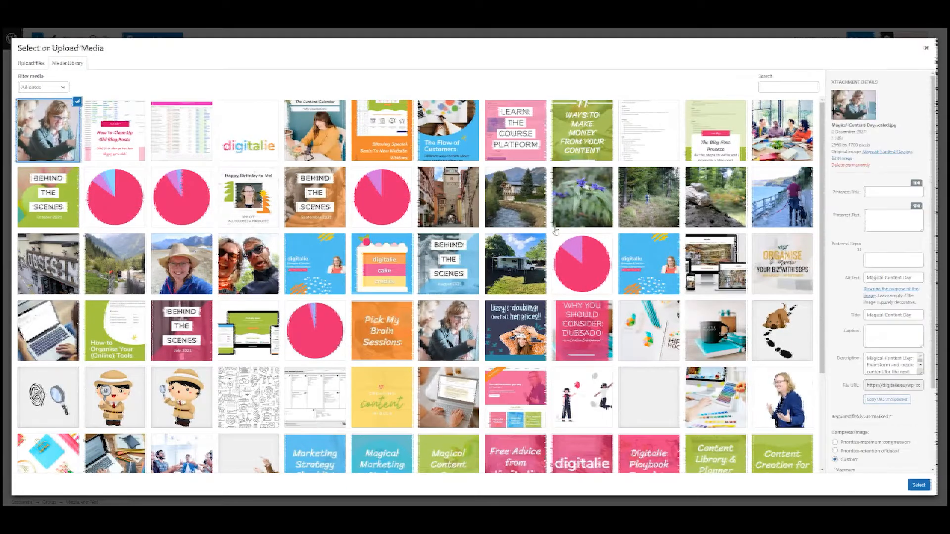
click(918, 485)
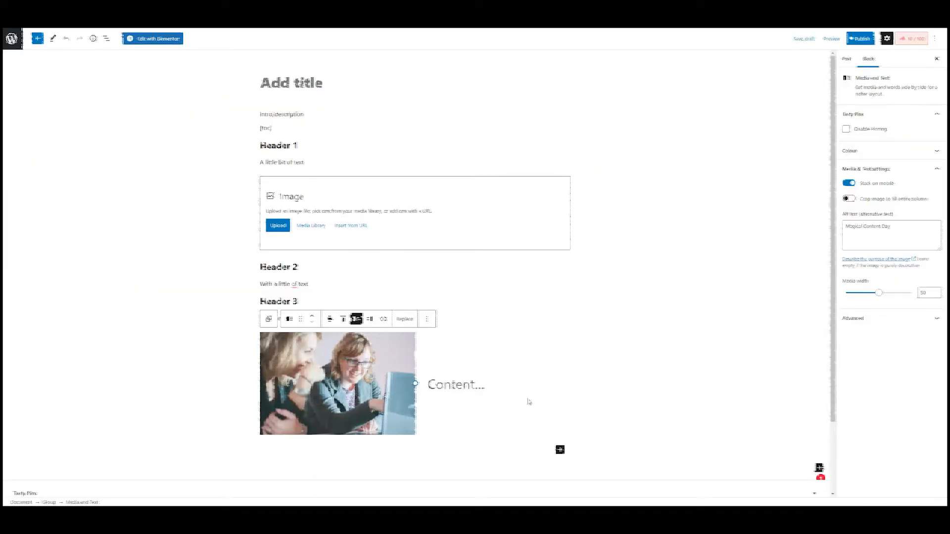
Write a 'Call 2 Action' heading and a description line in the media block's text area
click(456, 384)
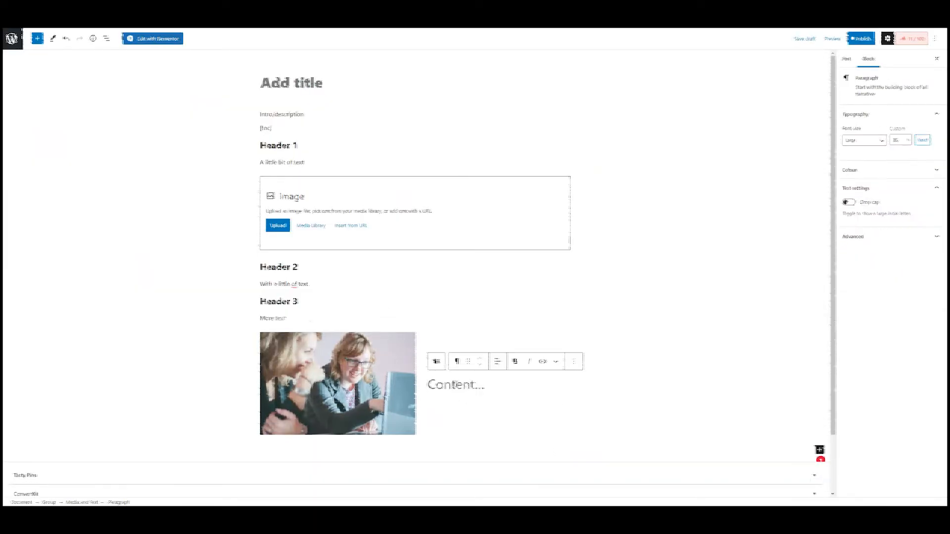
text(Call 2 Action)
text(More info for the call 2)
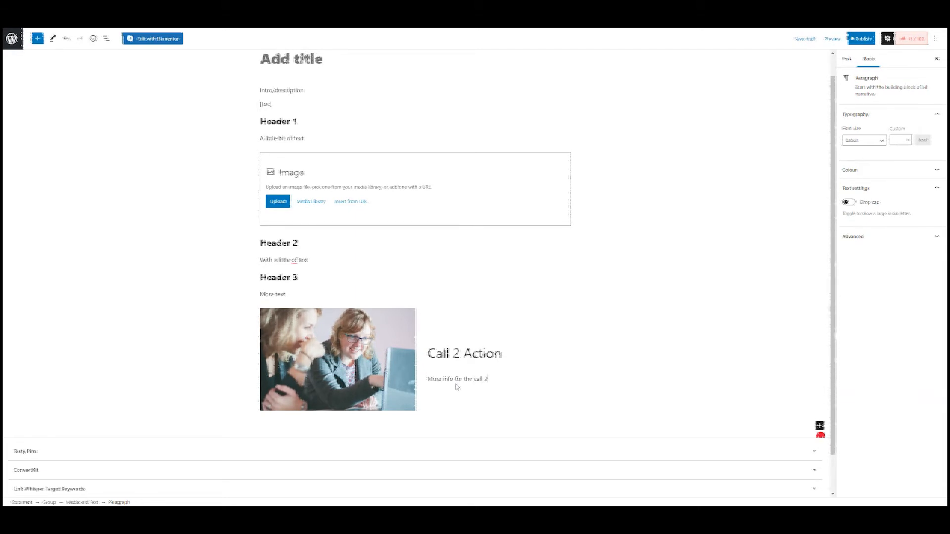
text(action would be here)
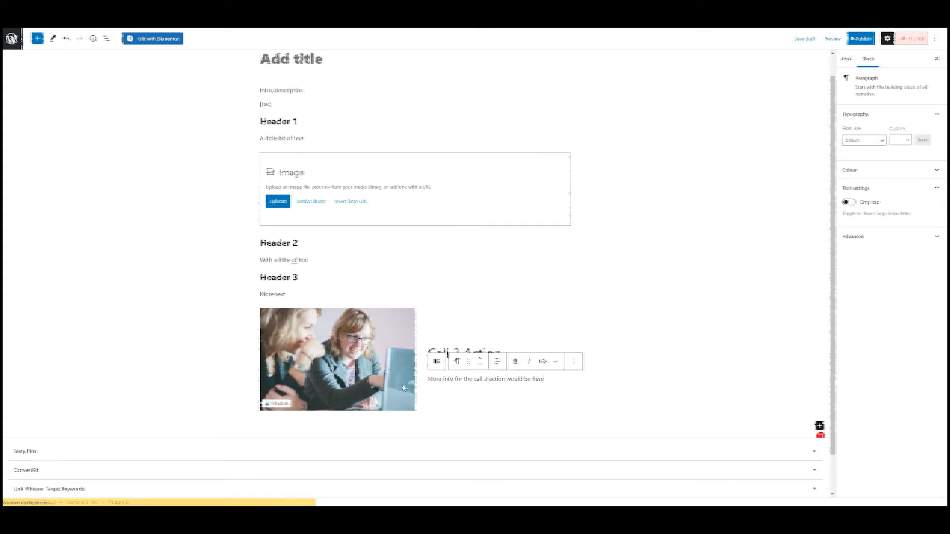
Add an empty Buttons block beneath the call-to-action description
click(486, 378)
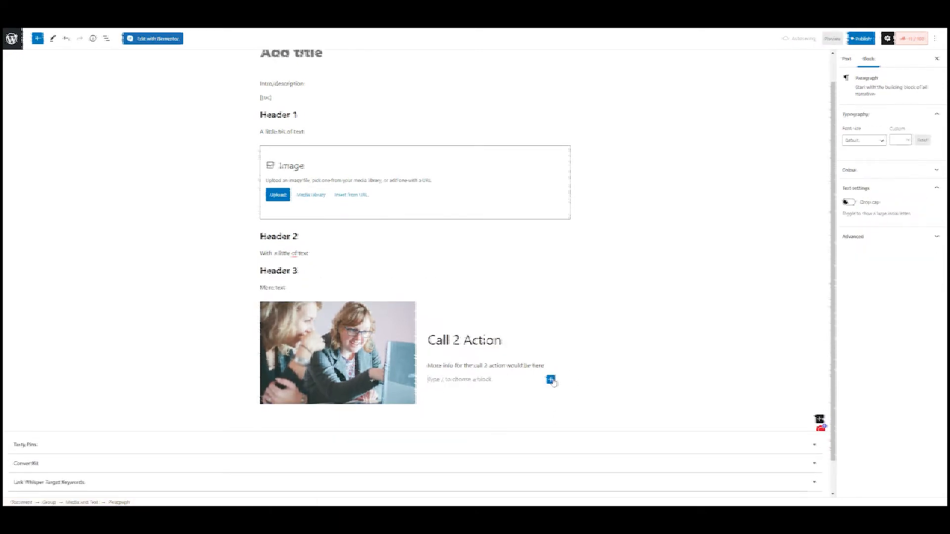
click(550, 380)
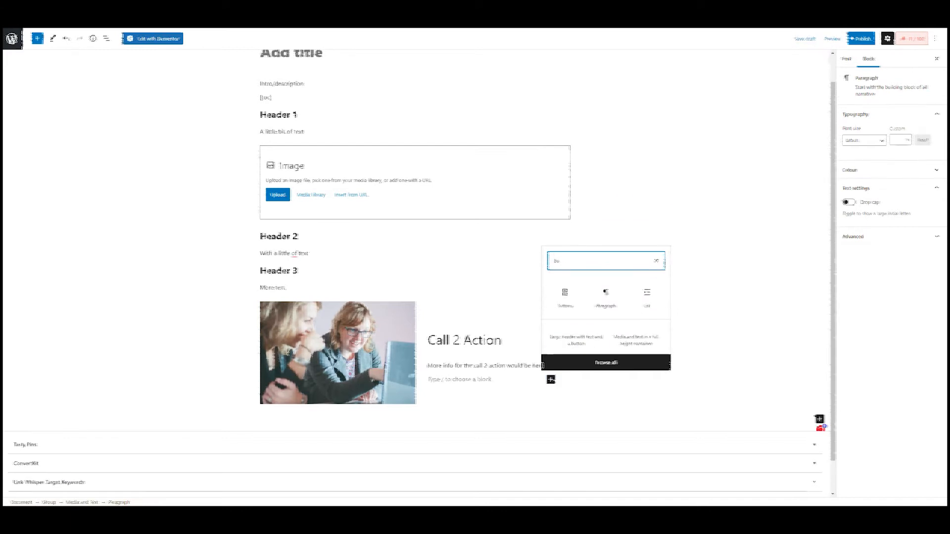
click(564, 296)
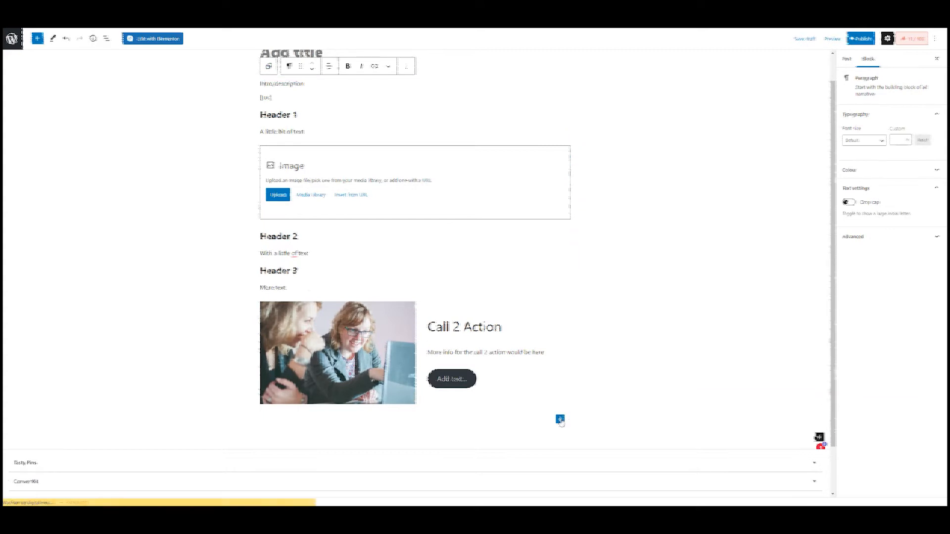
click(559, 419)
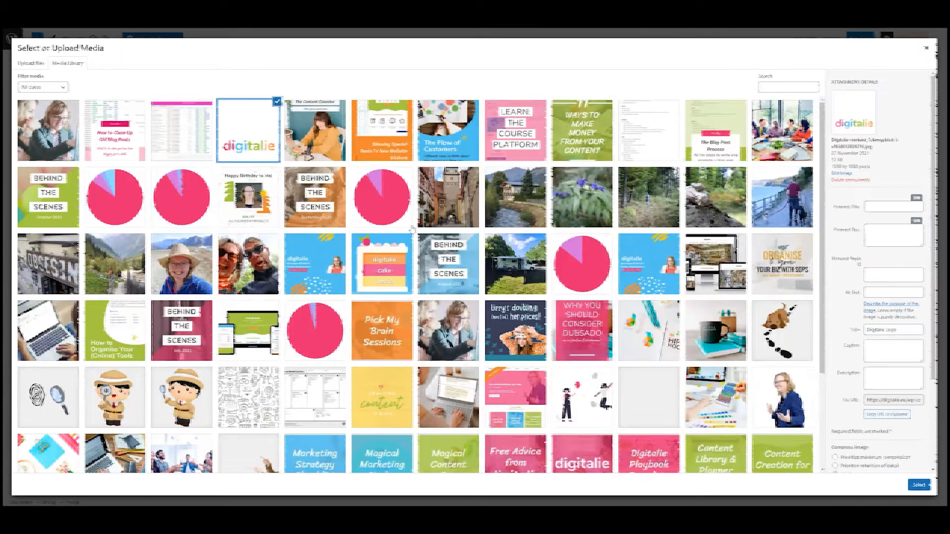
click(919, 485)
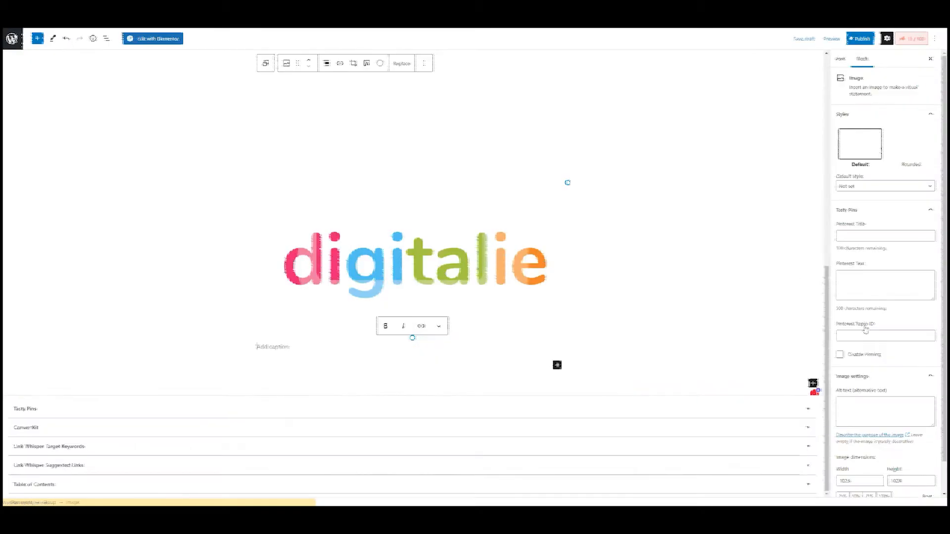
click(840, 58)
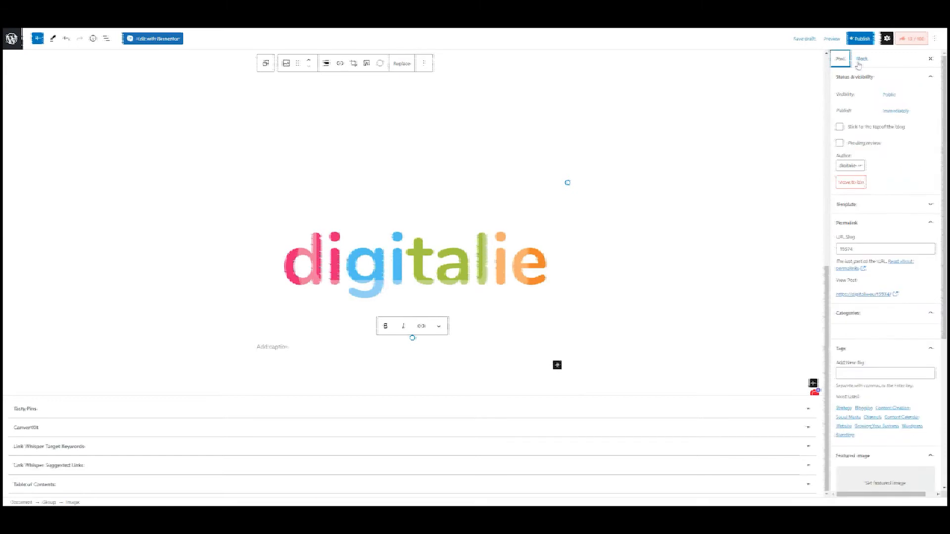
click(860, 58)
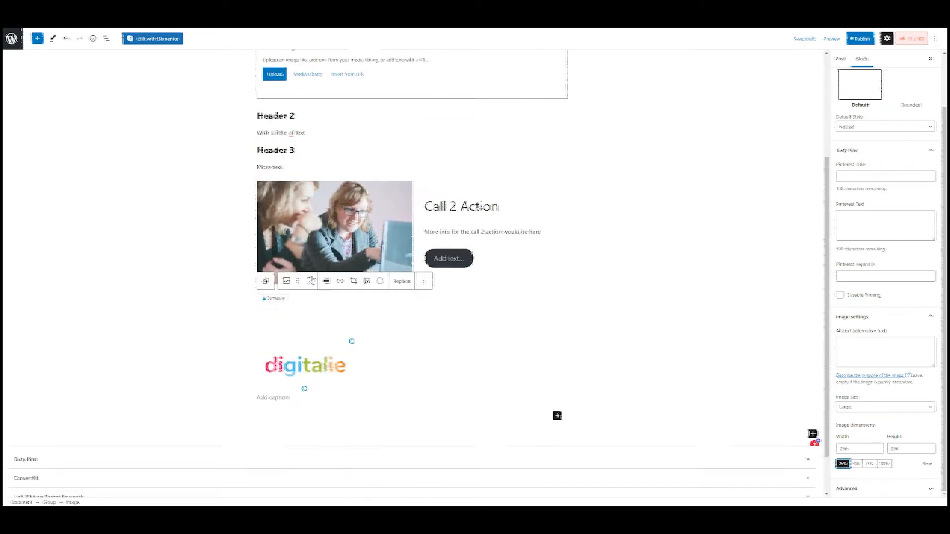
scroll(up, 3)
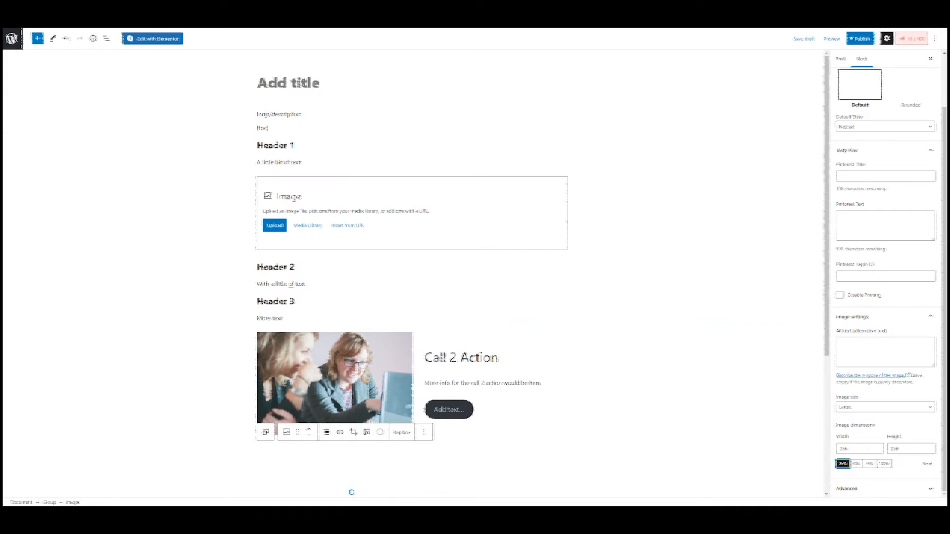
click(267, 97)
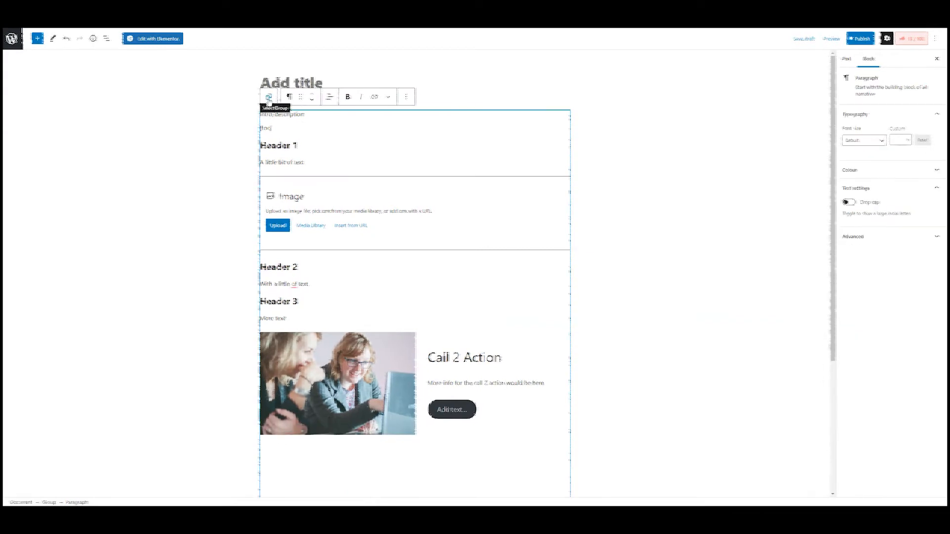
Save the whole template group as a reusable block named 'Blog Template'
click(269, 97)
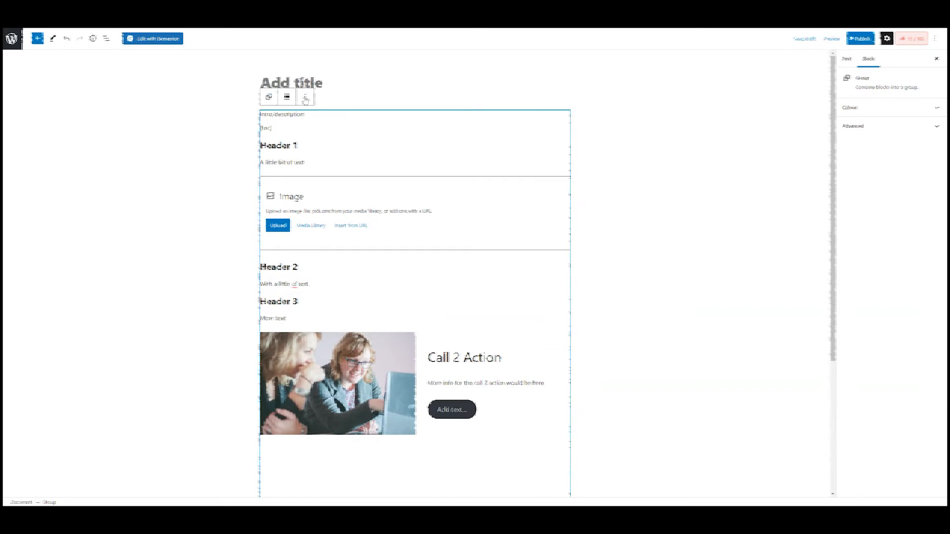
click(306, 97)
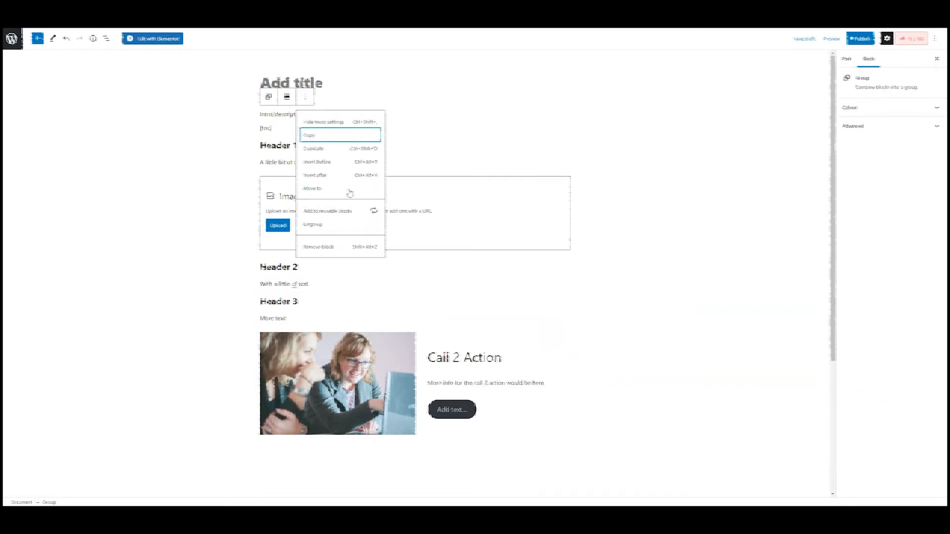
click(327, 211)
text(Blog Template)
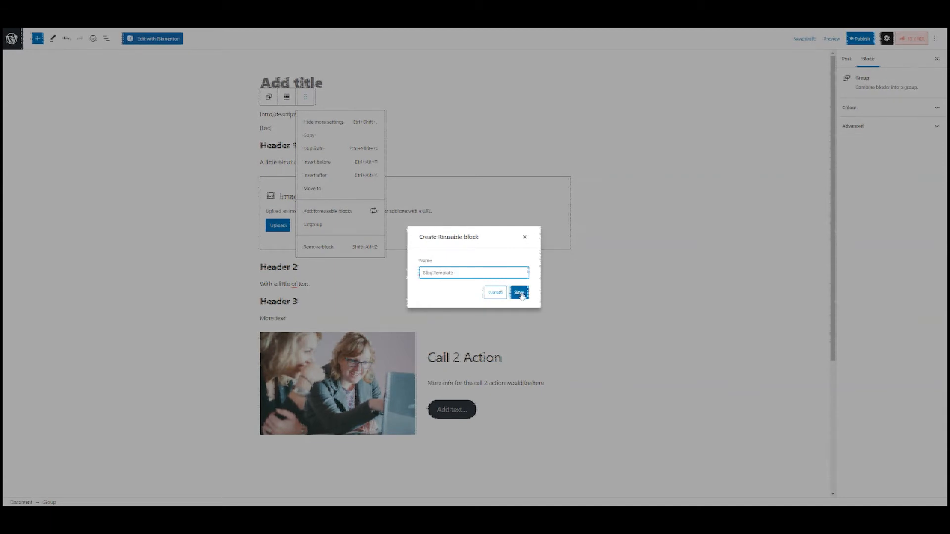
click(518, 292)
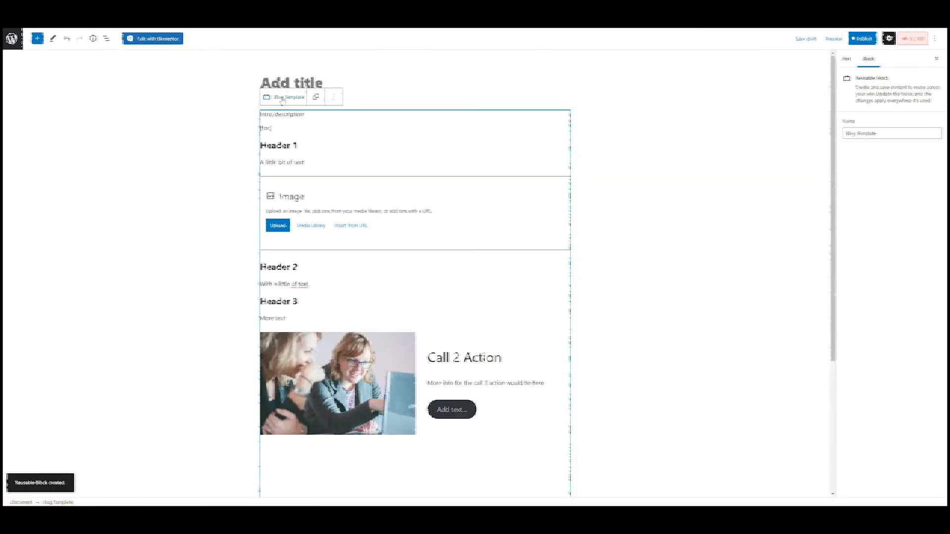
Insert a second 'Blog Template' reusable block below the digitalie logo and begin editing its Header 1 text
scroll(down, 3)
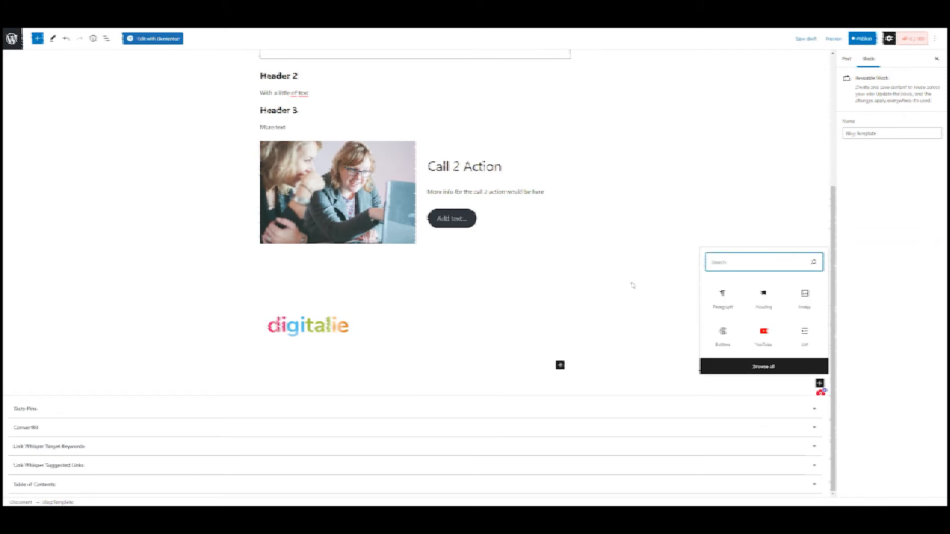
text(blog t)
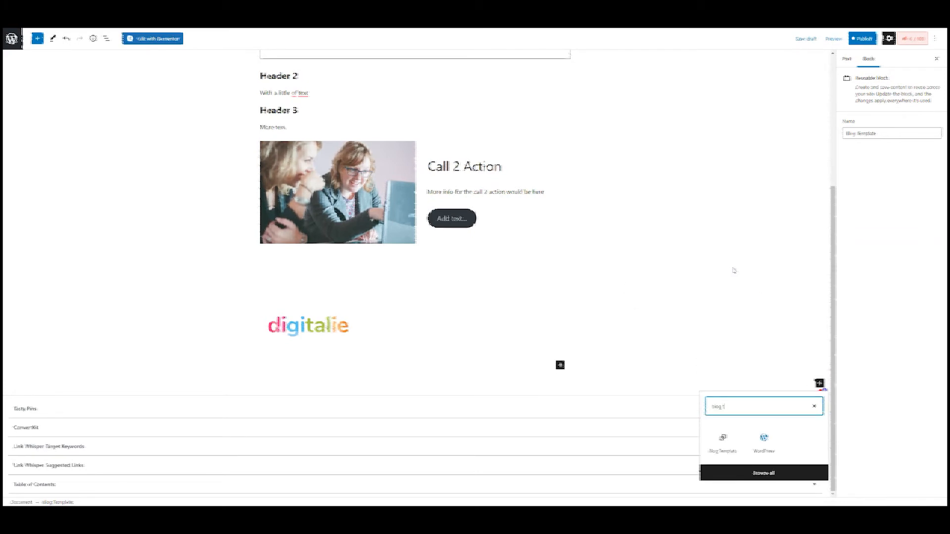
click(722, 443)
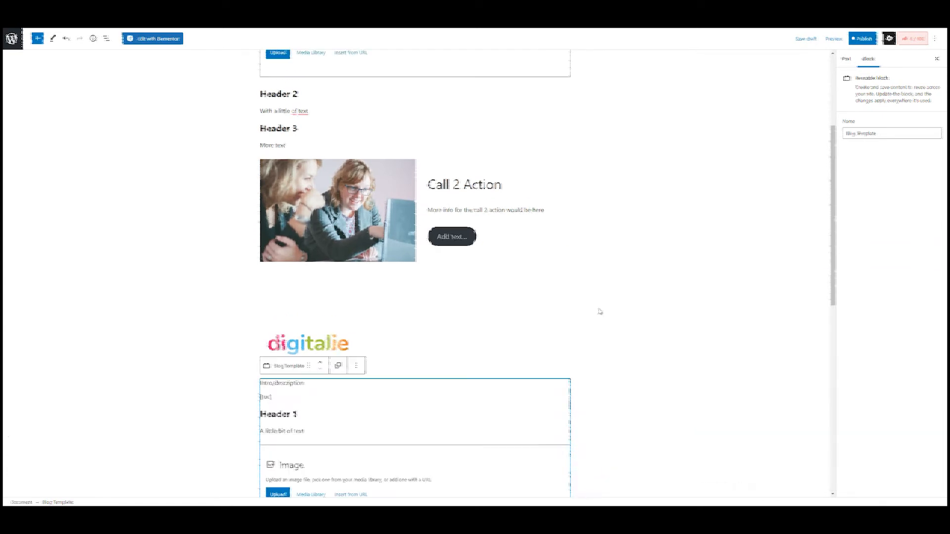
scroll(up, 3)
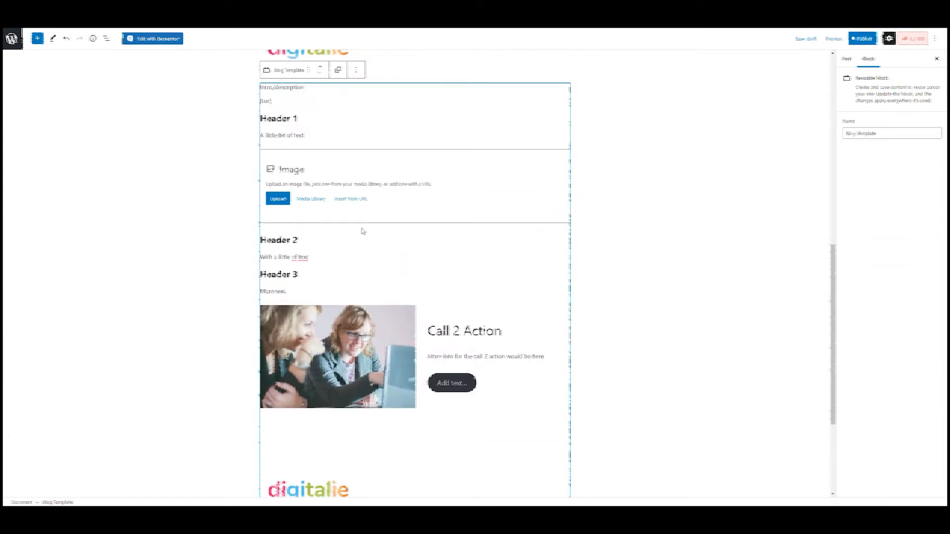
click(281, 135)
text(longer )
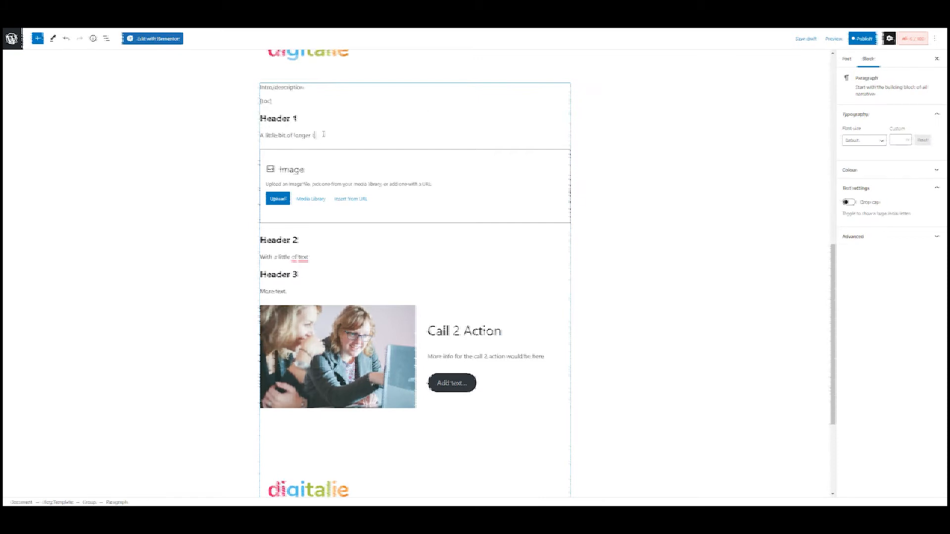
Extend the Header 1 paragraph to 'A little bit of longer text that needs to go here' and check both copies updated
text(text that needs to go here)
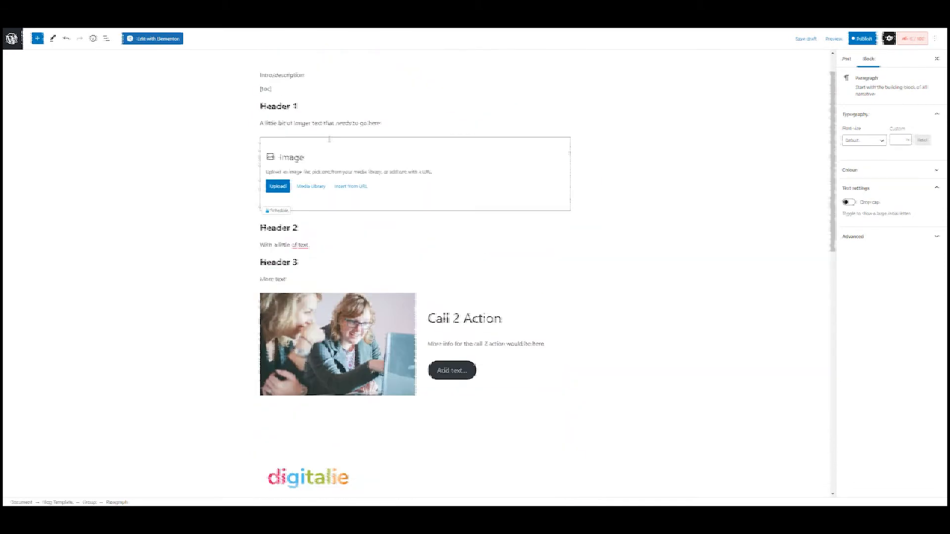
scroll(up, 3)
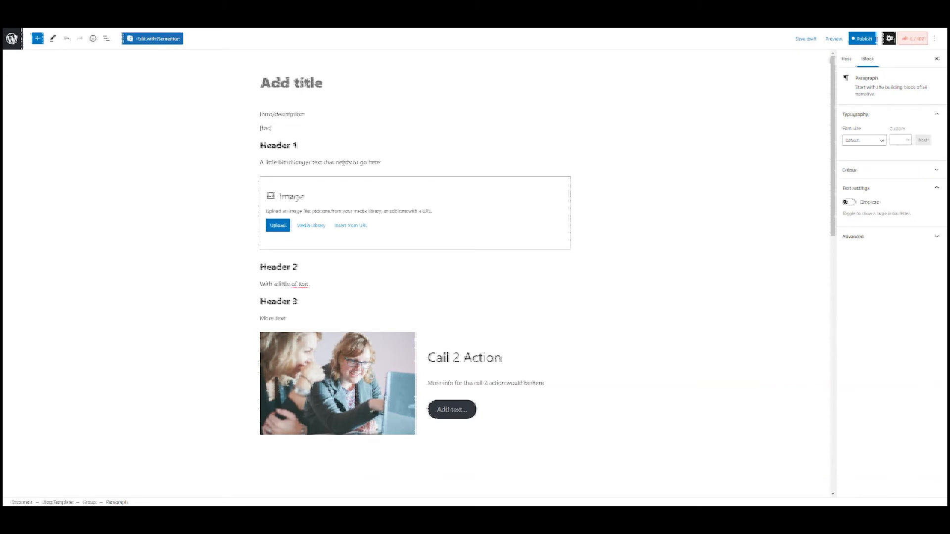
scroll(down, 3)
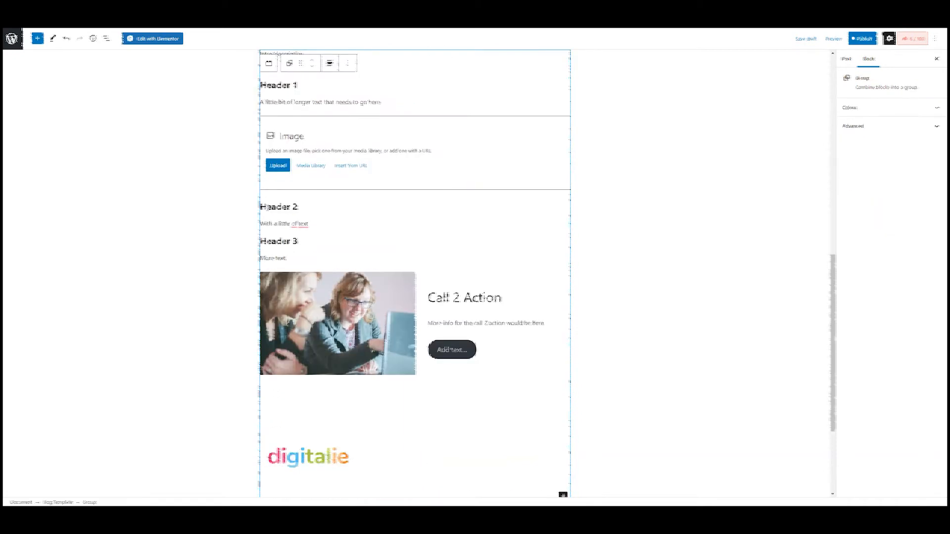
Convert the lower Blog Template copy into regular blocks and select its Header 1 paragraph
scroll(up, 3)
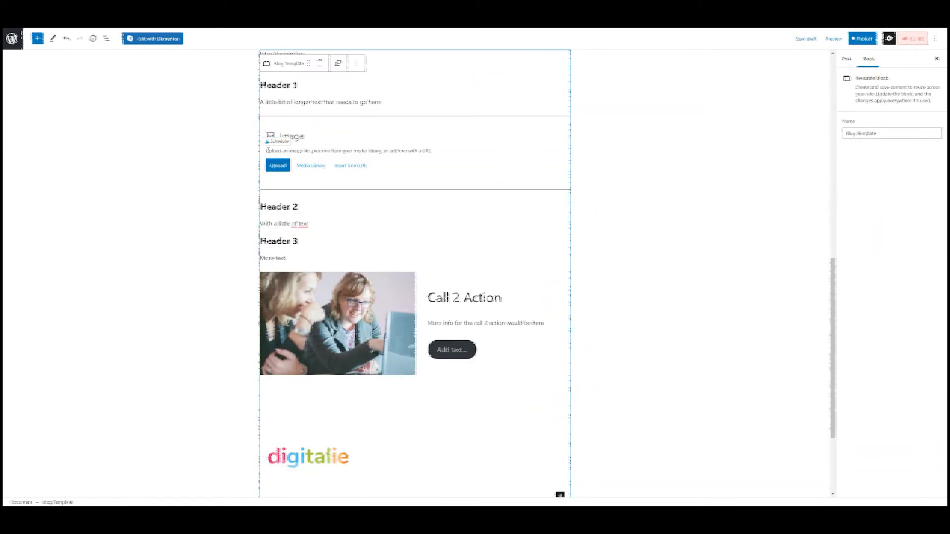
scroll(up, 3)
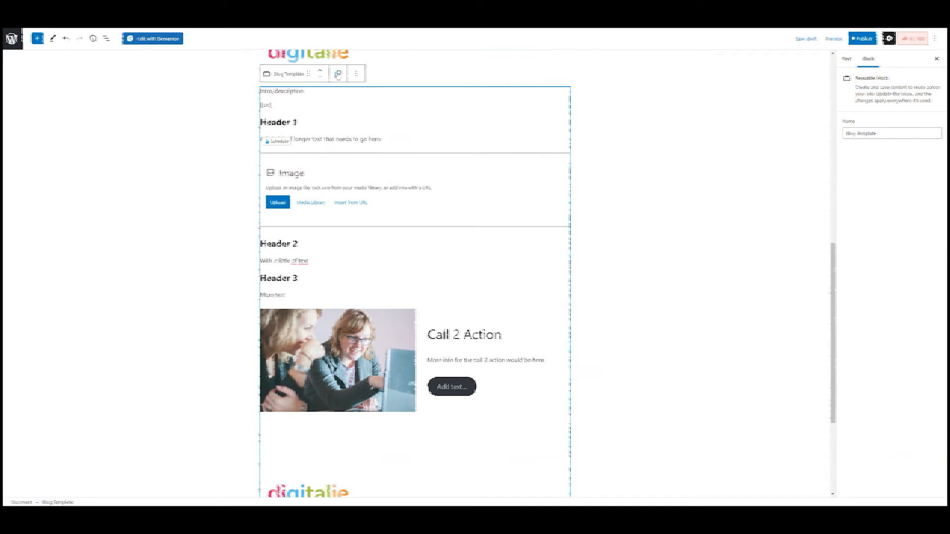
mouse_move(338, 73)
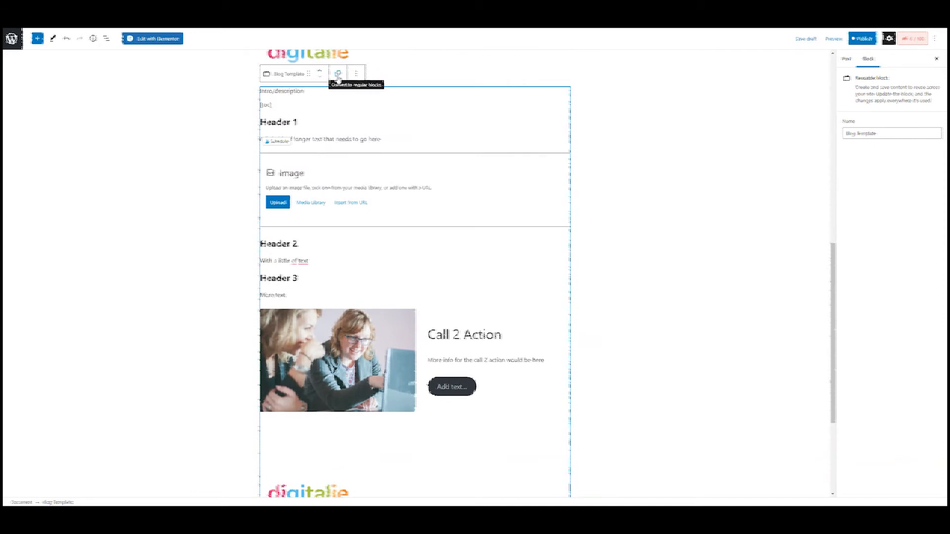
click(805, 38)
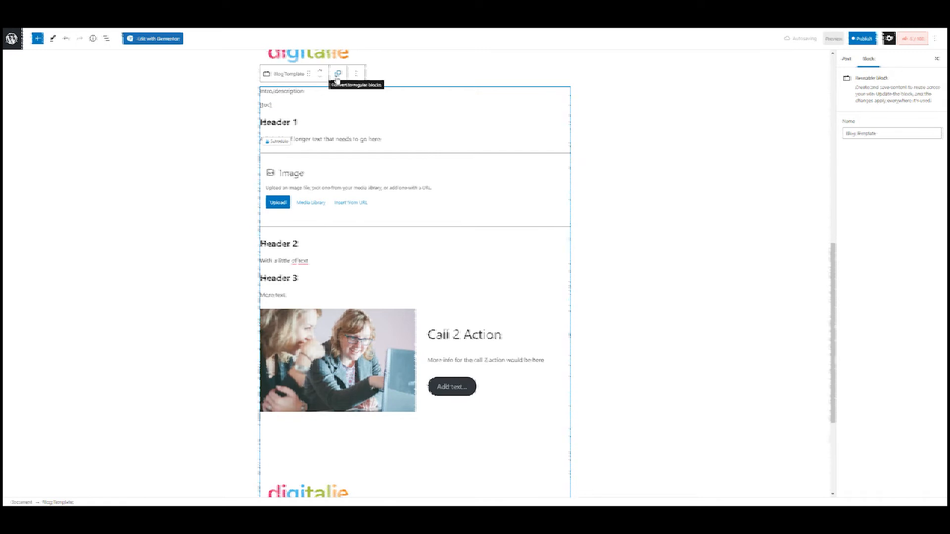
click(337, 73)
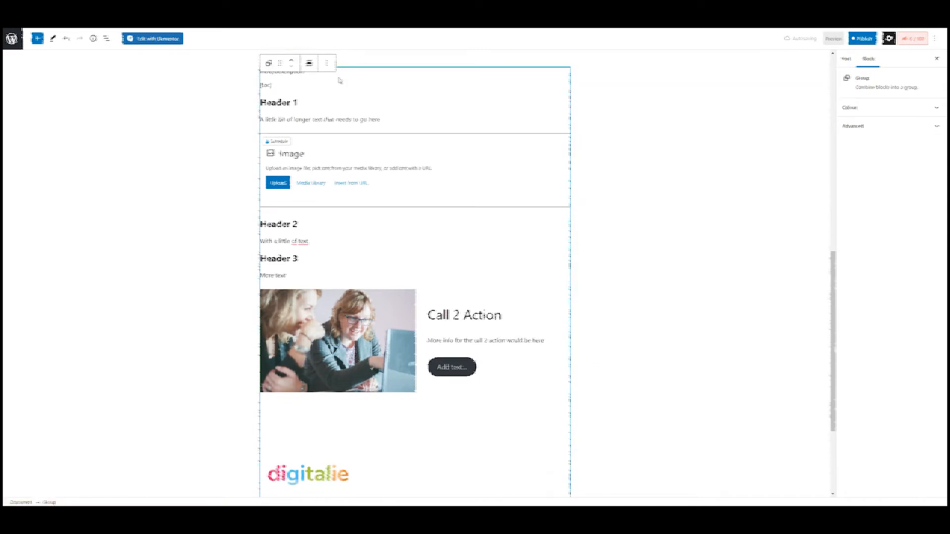
click(316, 119)
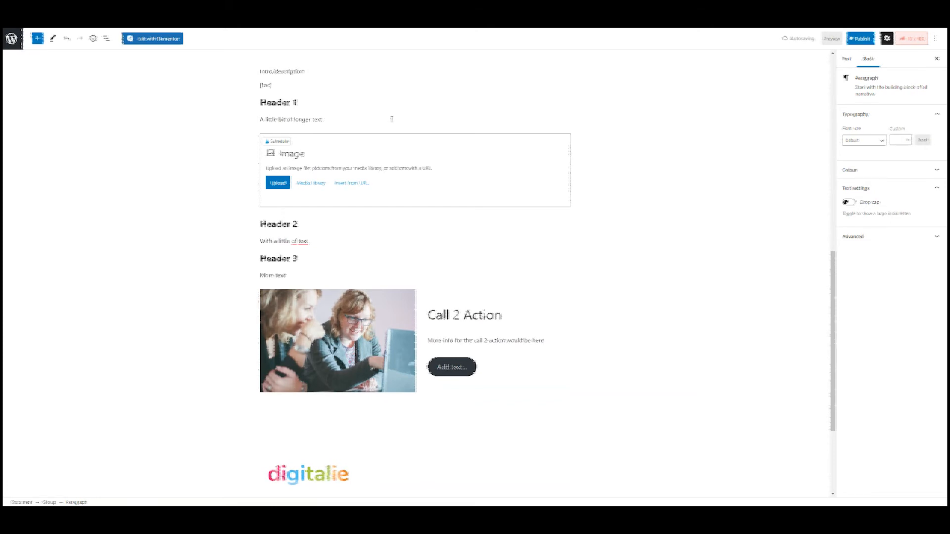
Start a new blank post from the editor toolbar
scroll(up, 3)
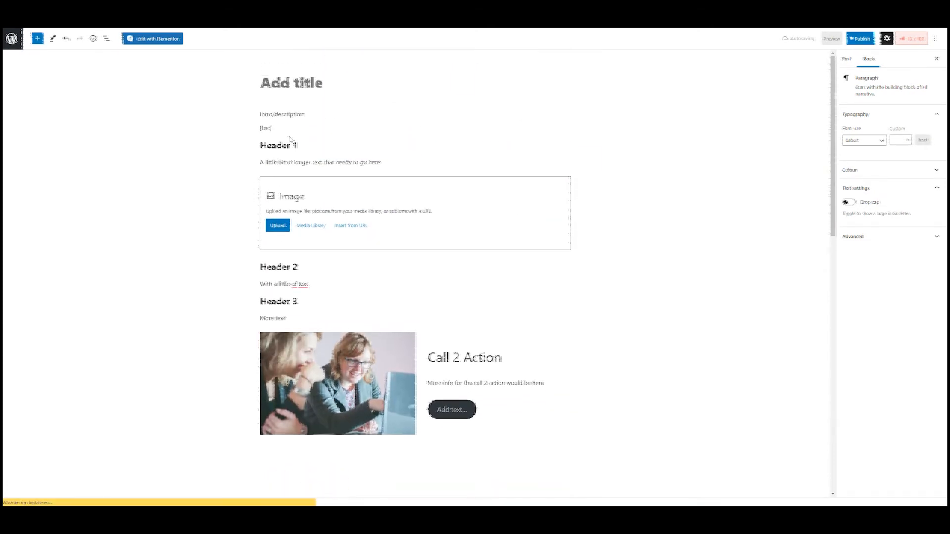
click(858, 38)
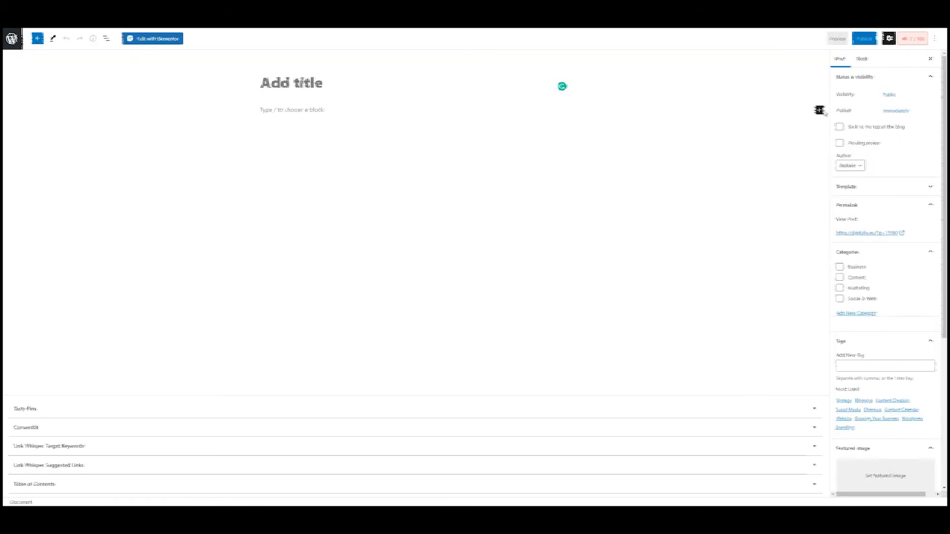
Insert the 'Blog Template' reusable block into the new post and convert it to regular blocks
click(819, 111)
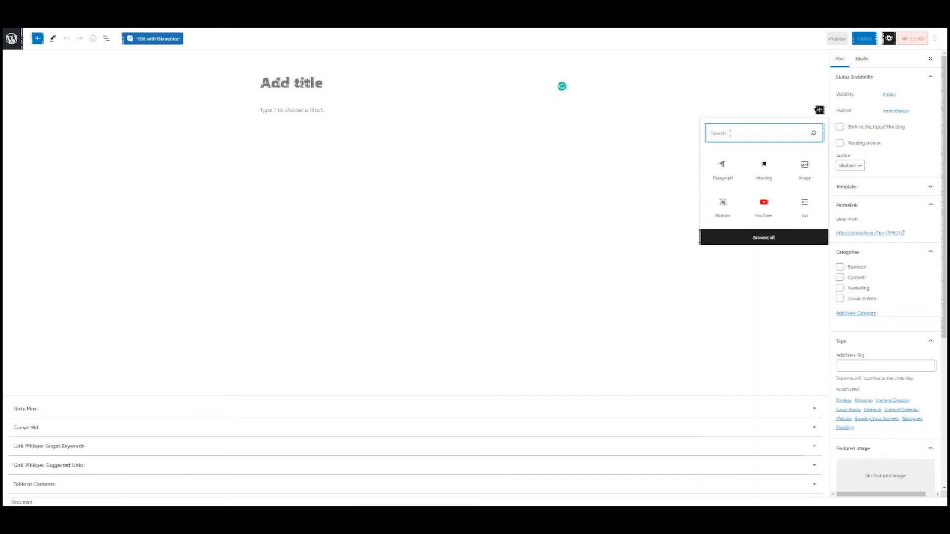
text(blog)
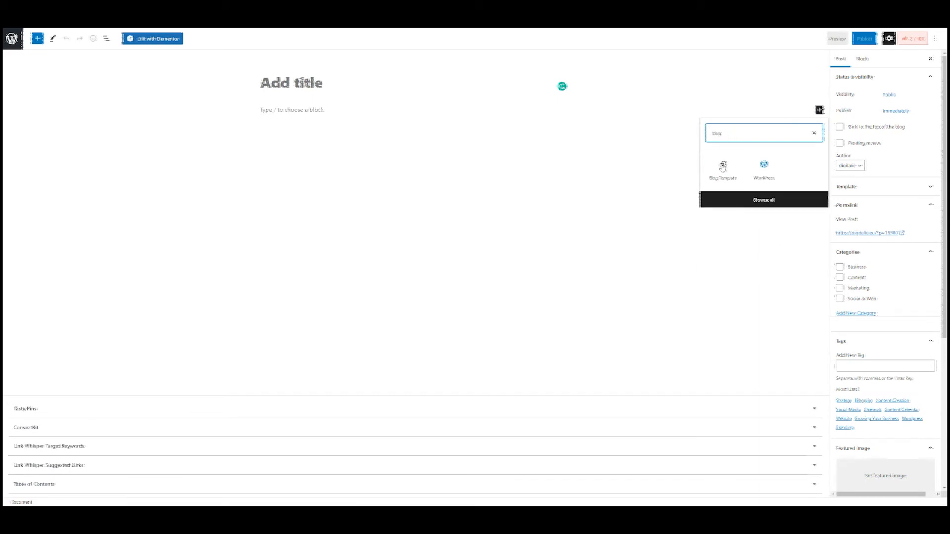
click(723, 169)
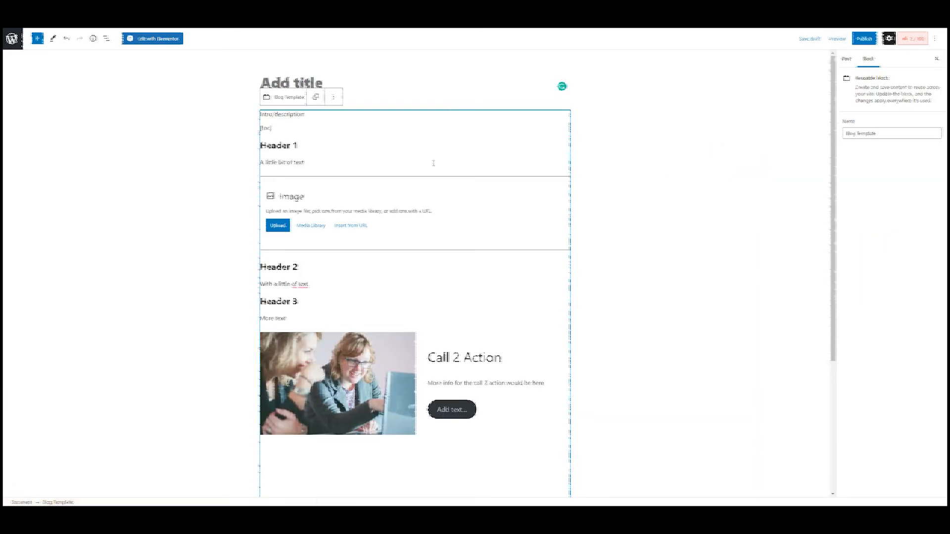
click(265, 97)
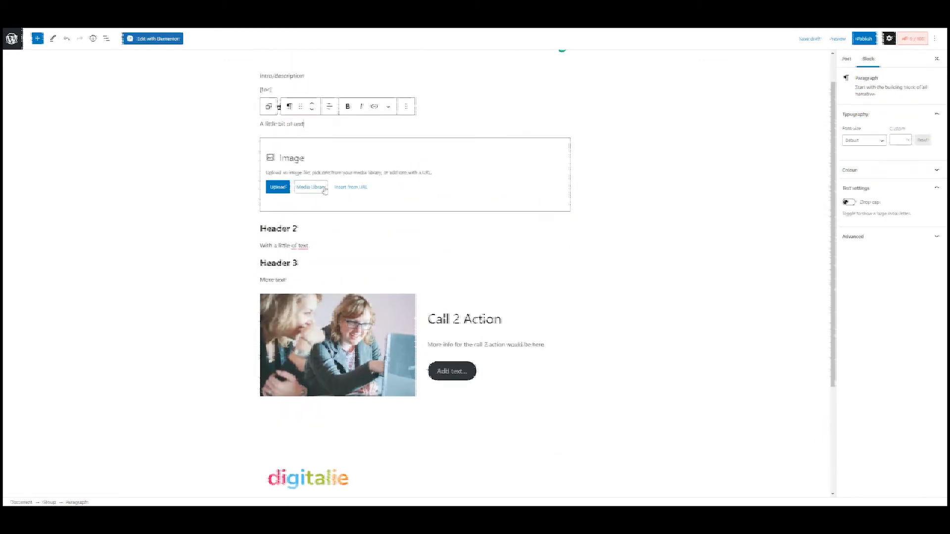
scroll(down, 3)
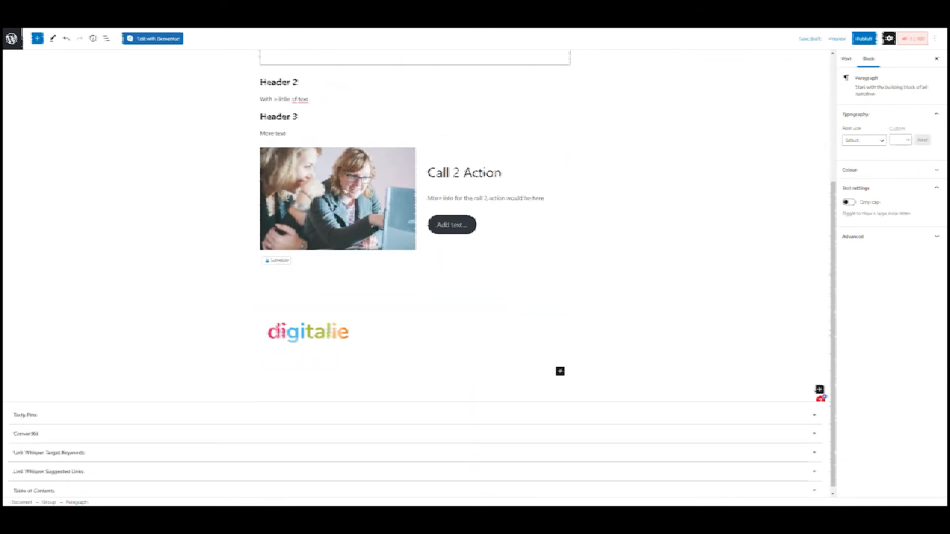